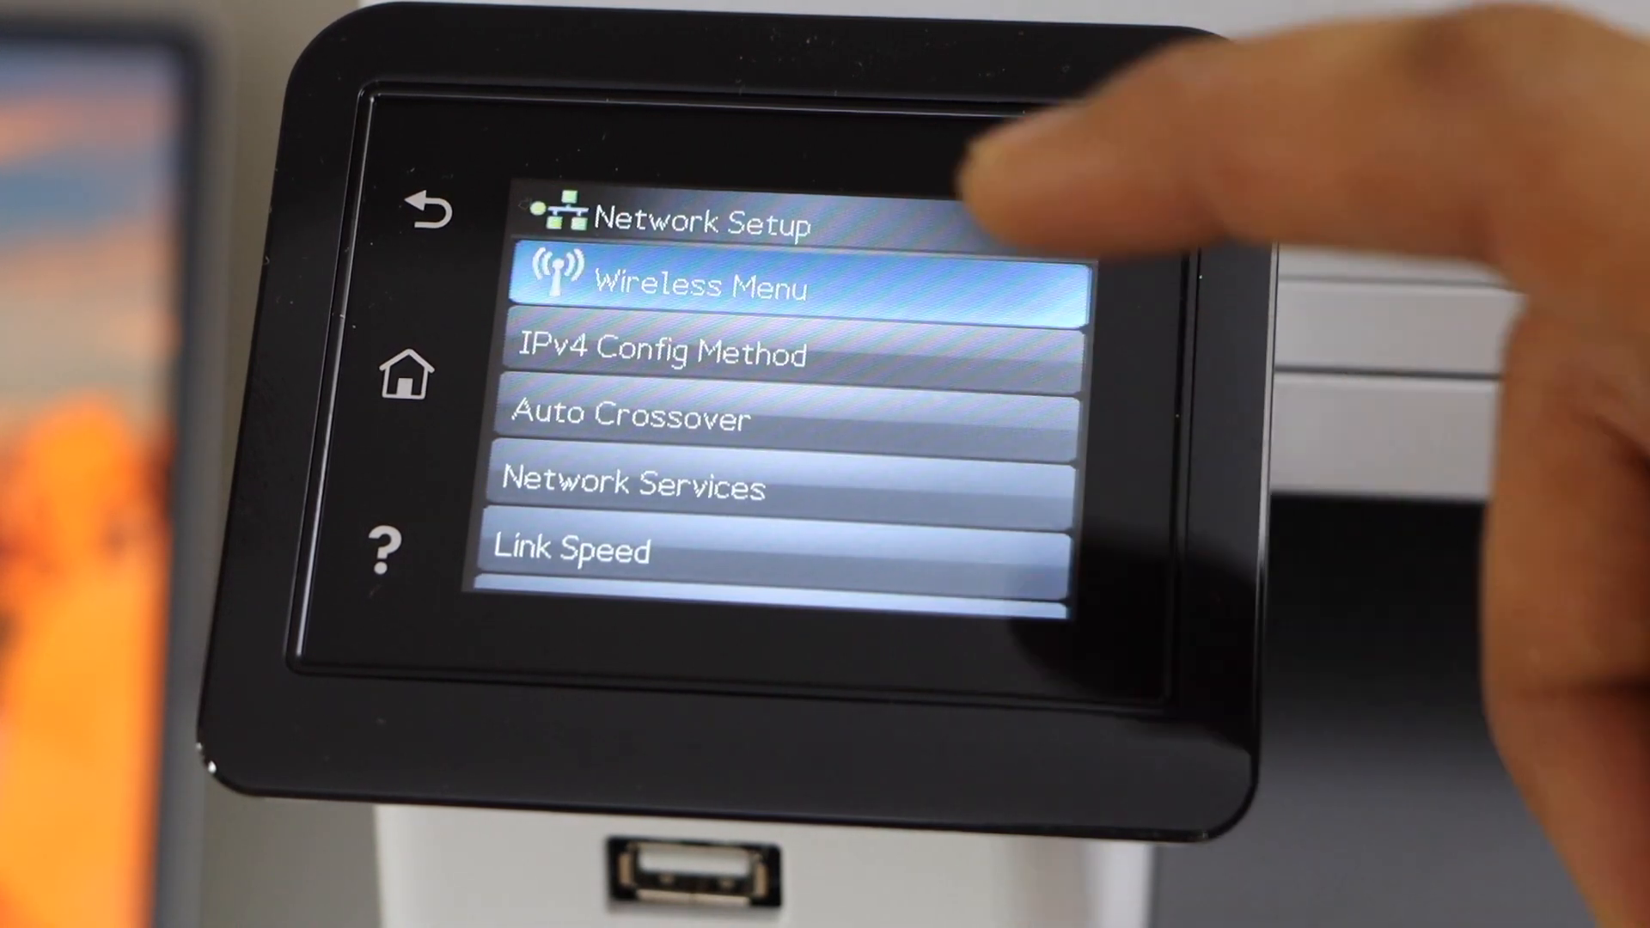
Run the Wireless Setup Wizard to join BELL451 with its passphrase and acknowledge the connection
left_click(702, 283)
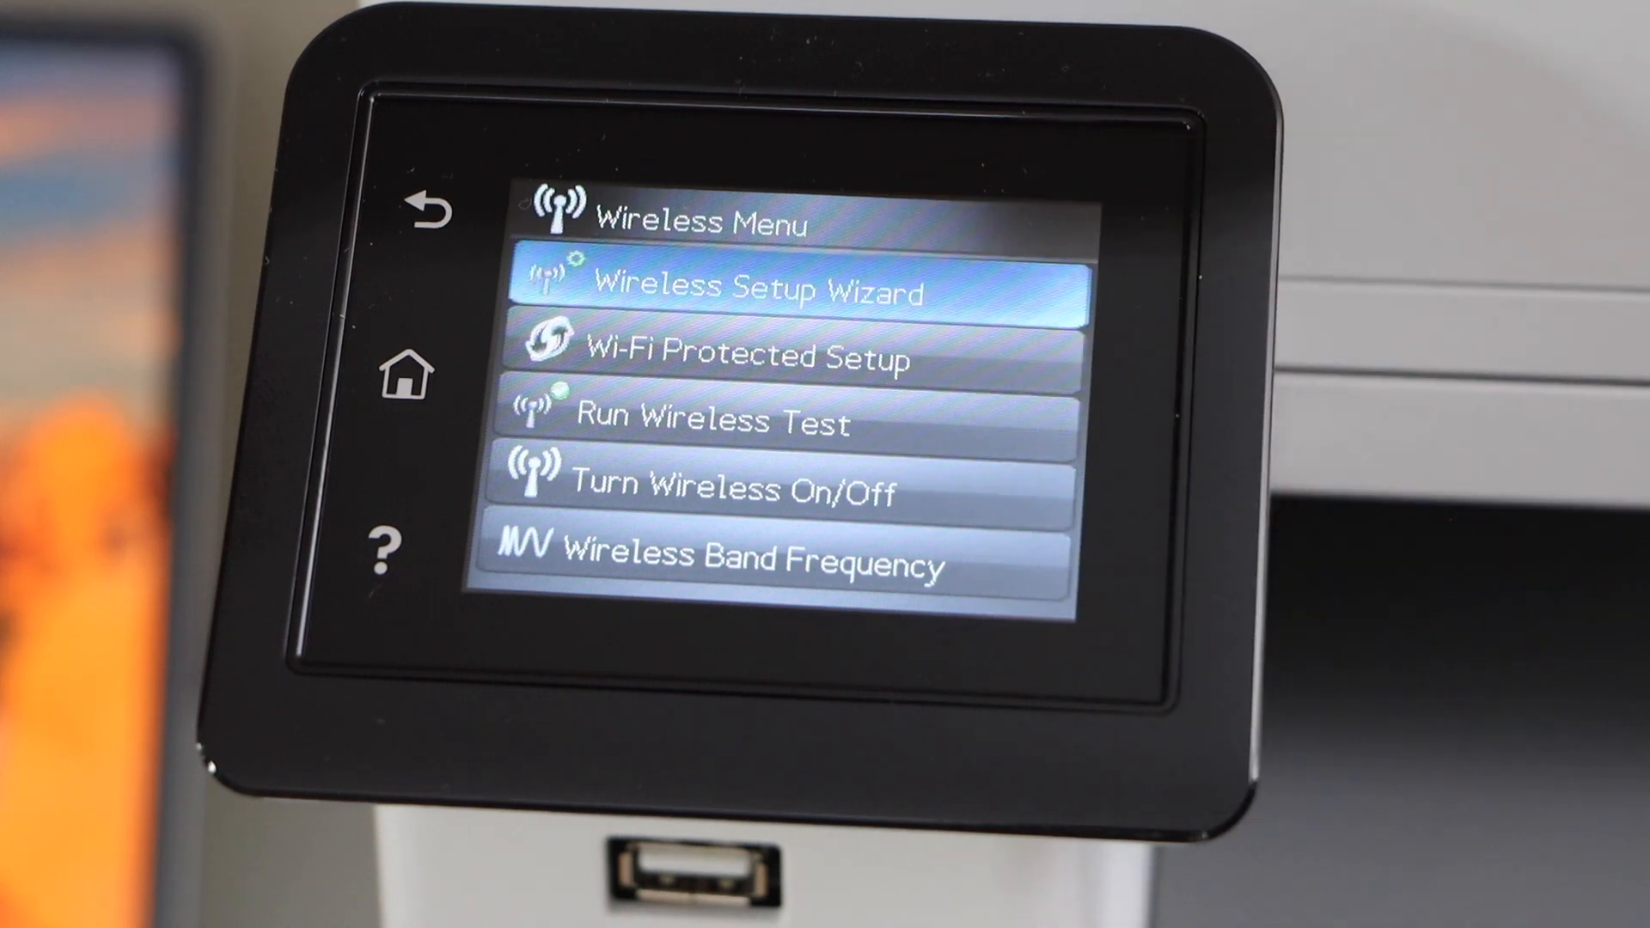
left_click(746, 289)
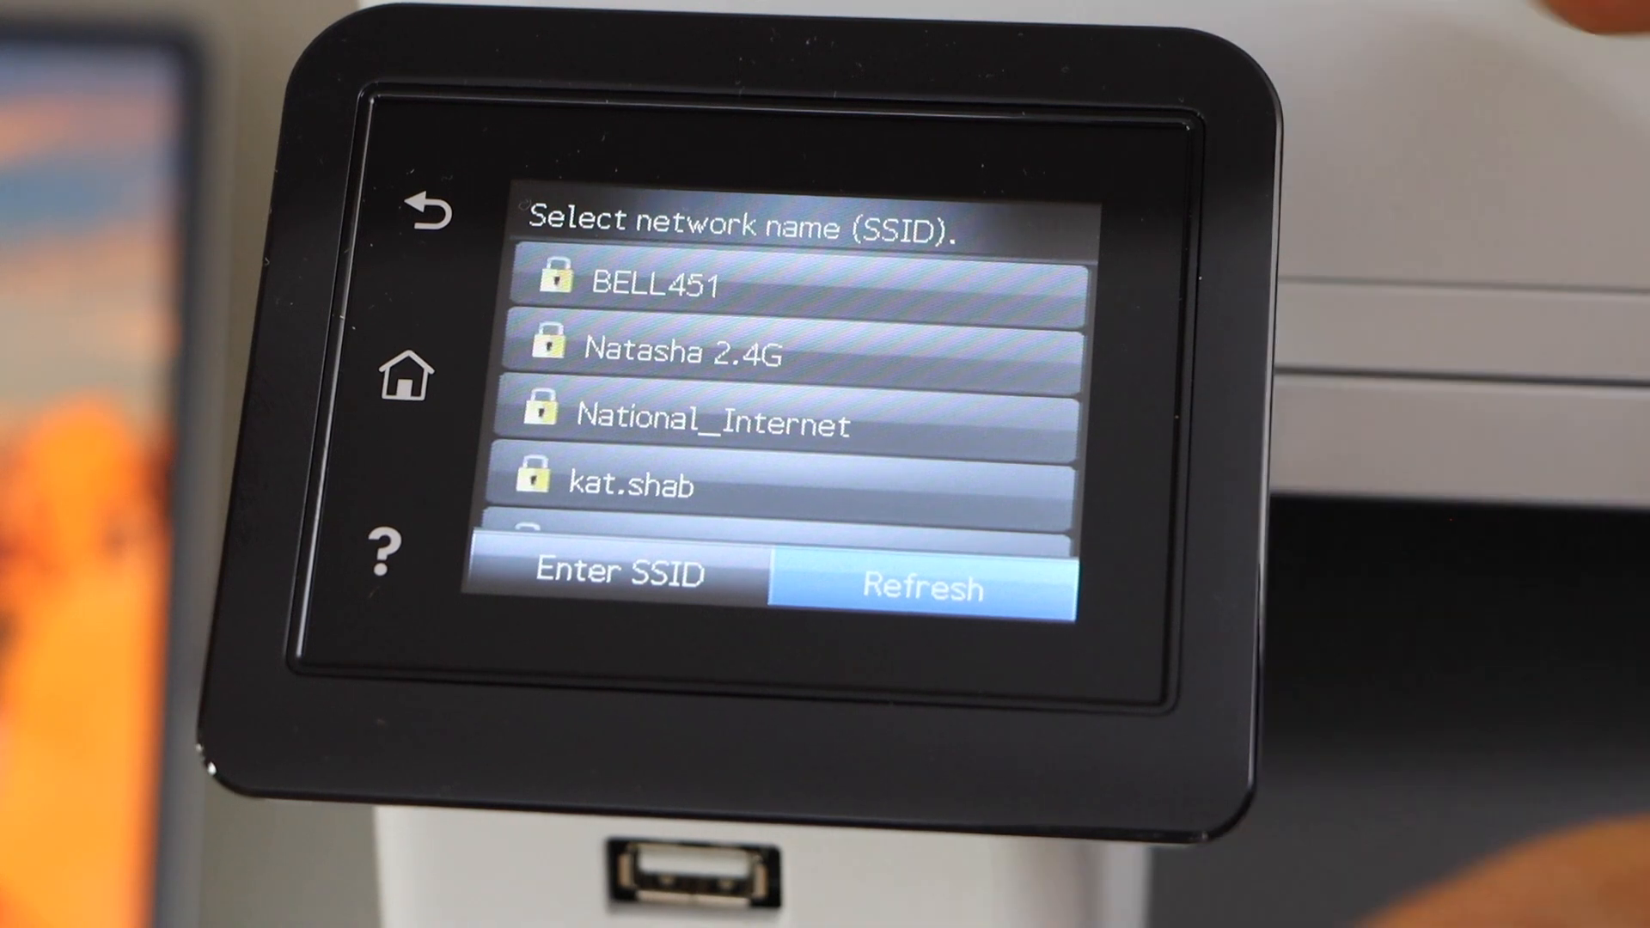
left_click(694, 284)
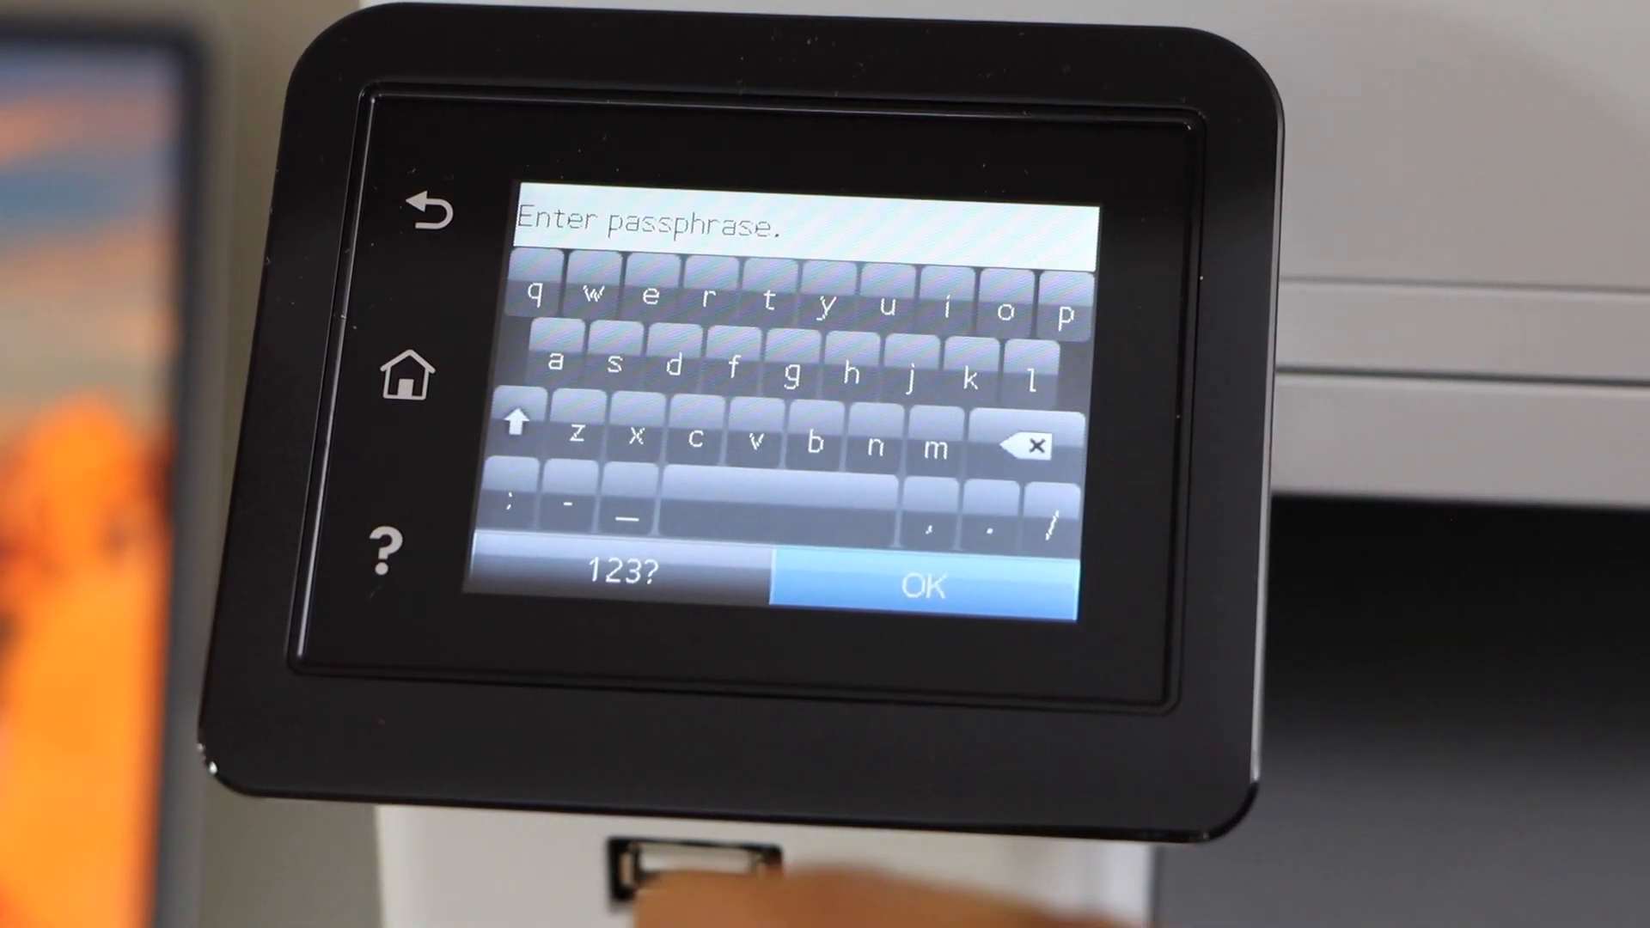
left_click(925, 586)
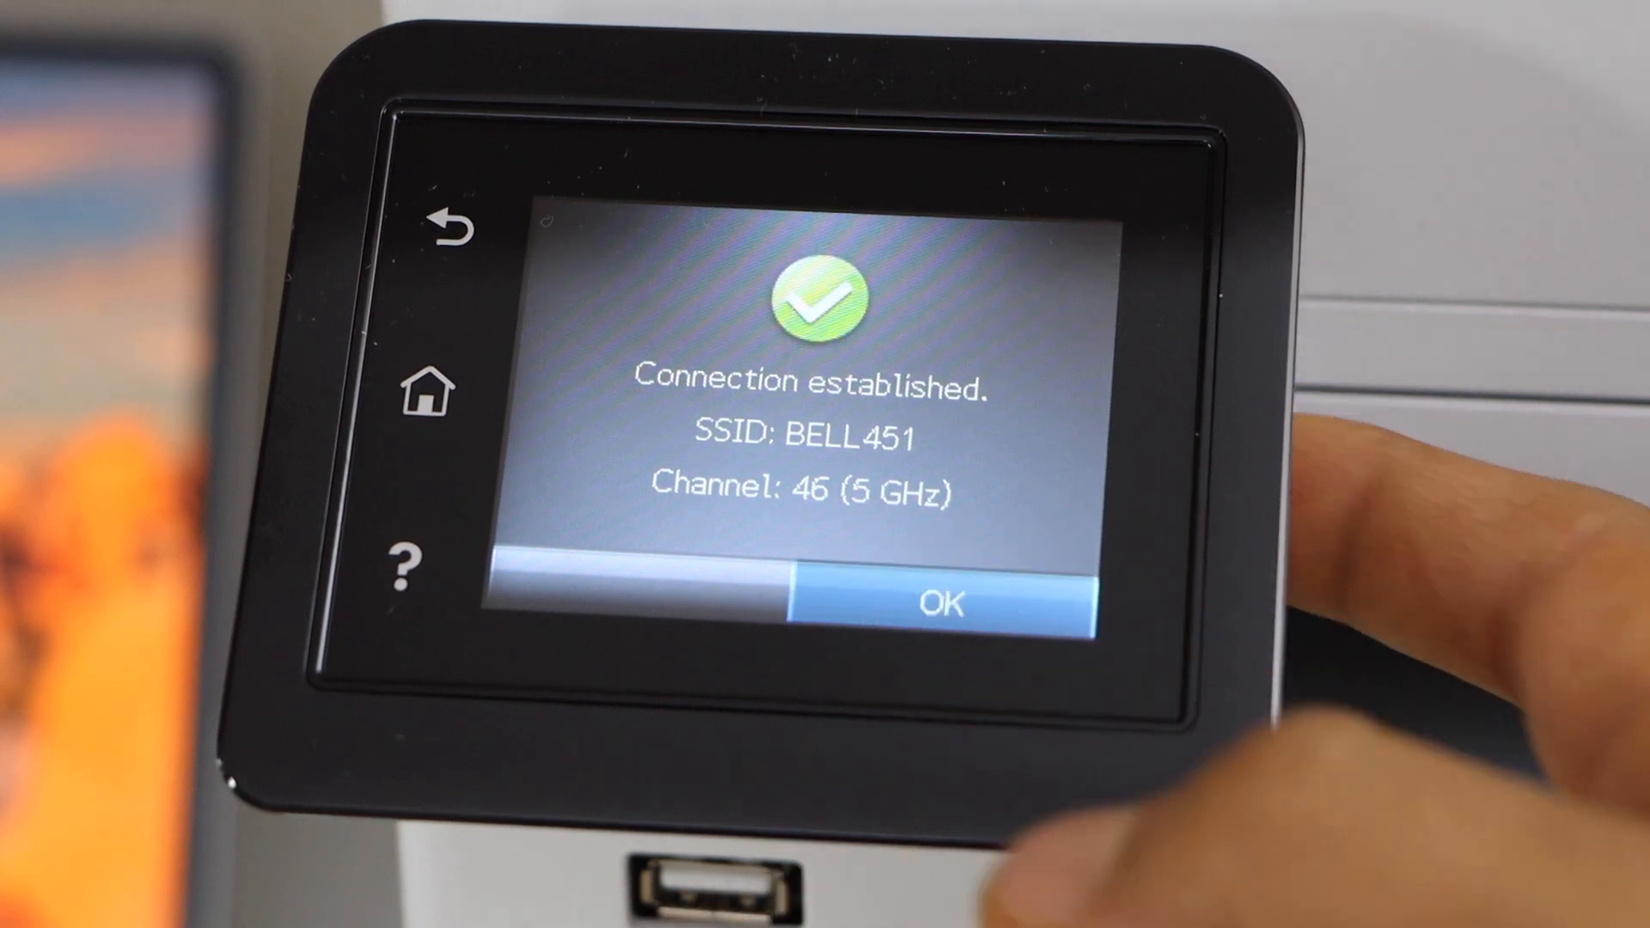
left_click(942, 603)
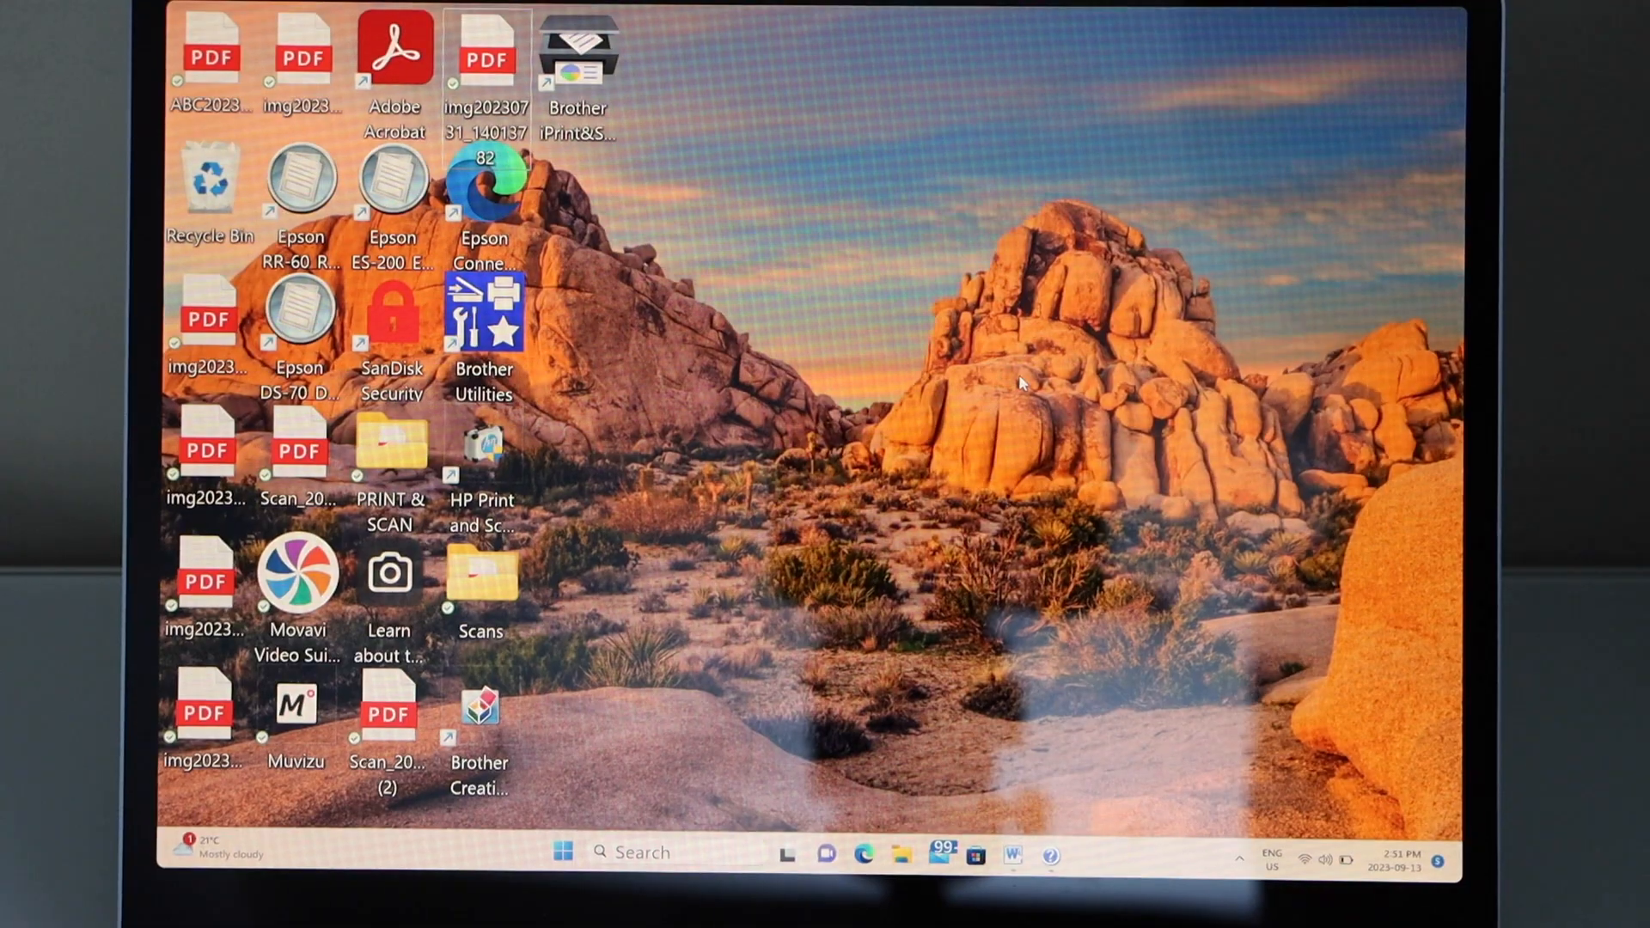
mouse_move(572, 814)
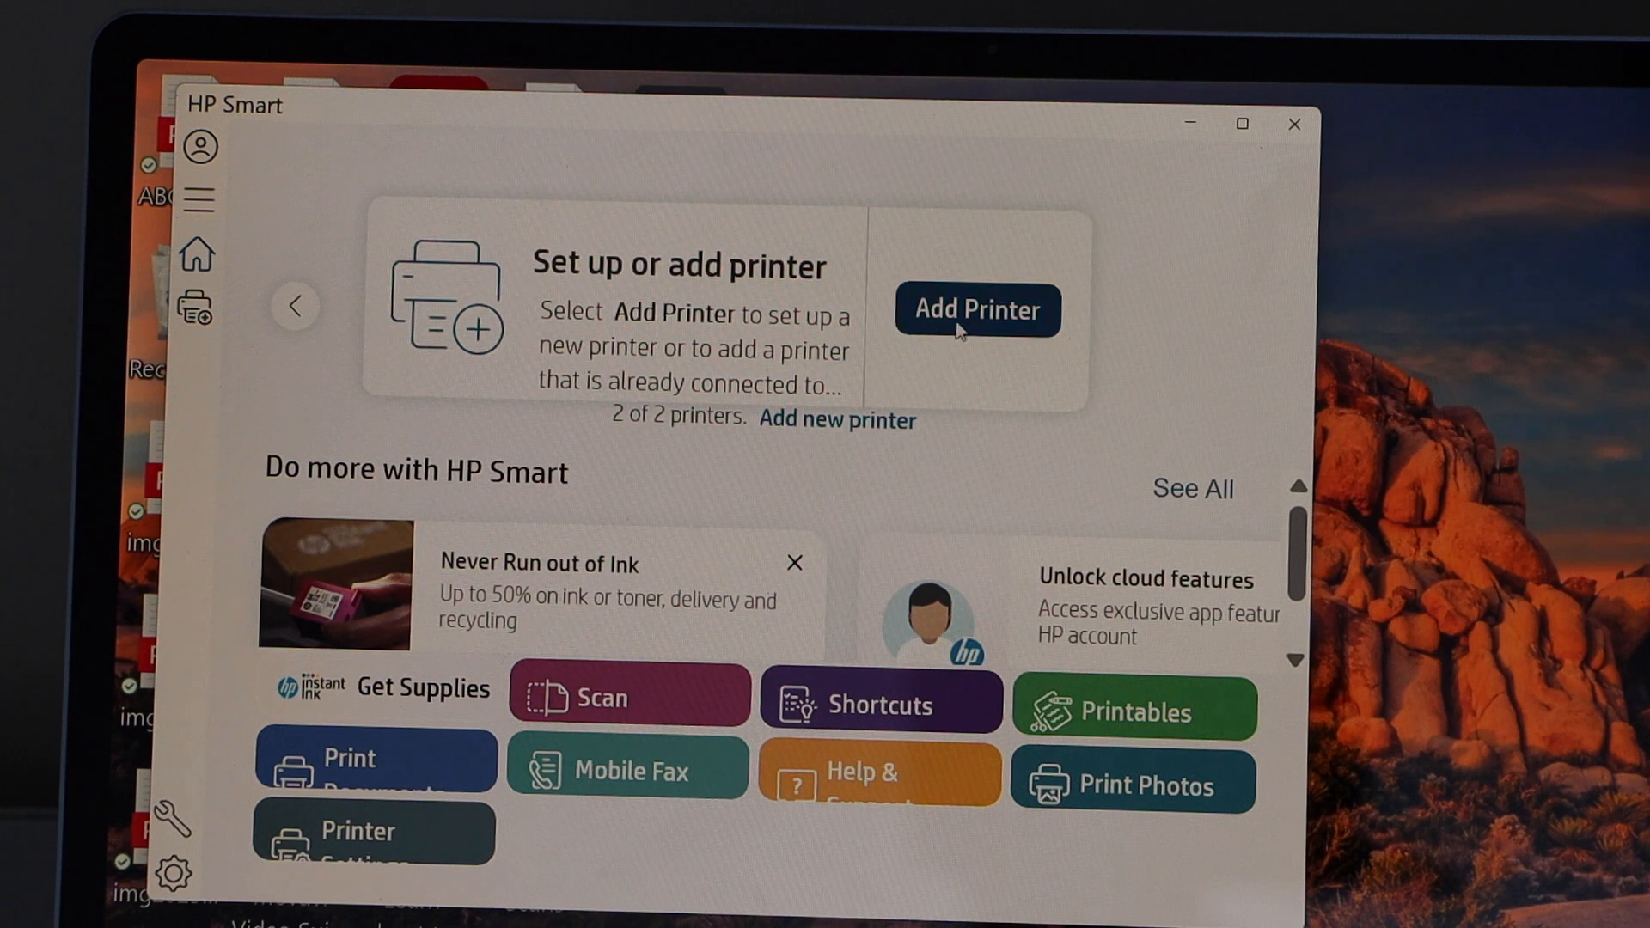
Add the online HP ColorLaserJet MFP M282 from the Printers list and show it on the home screen
left_click(976, 309)
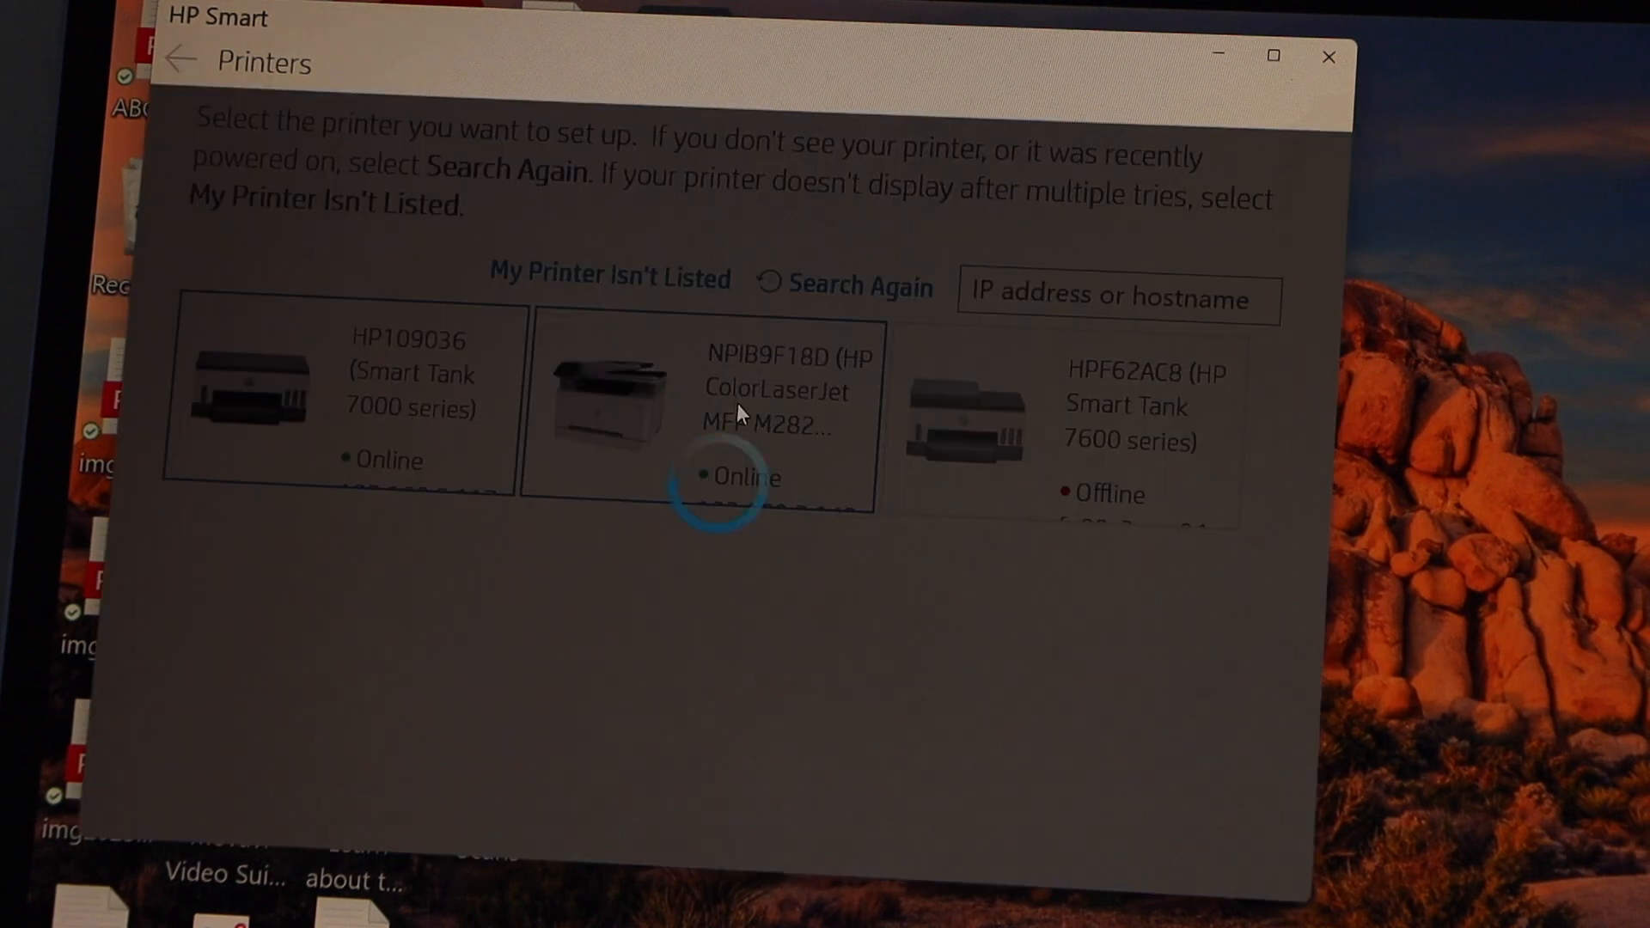
left_click(738, 409)
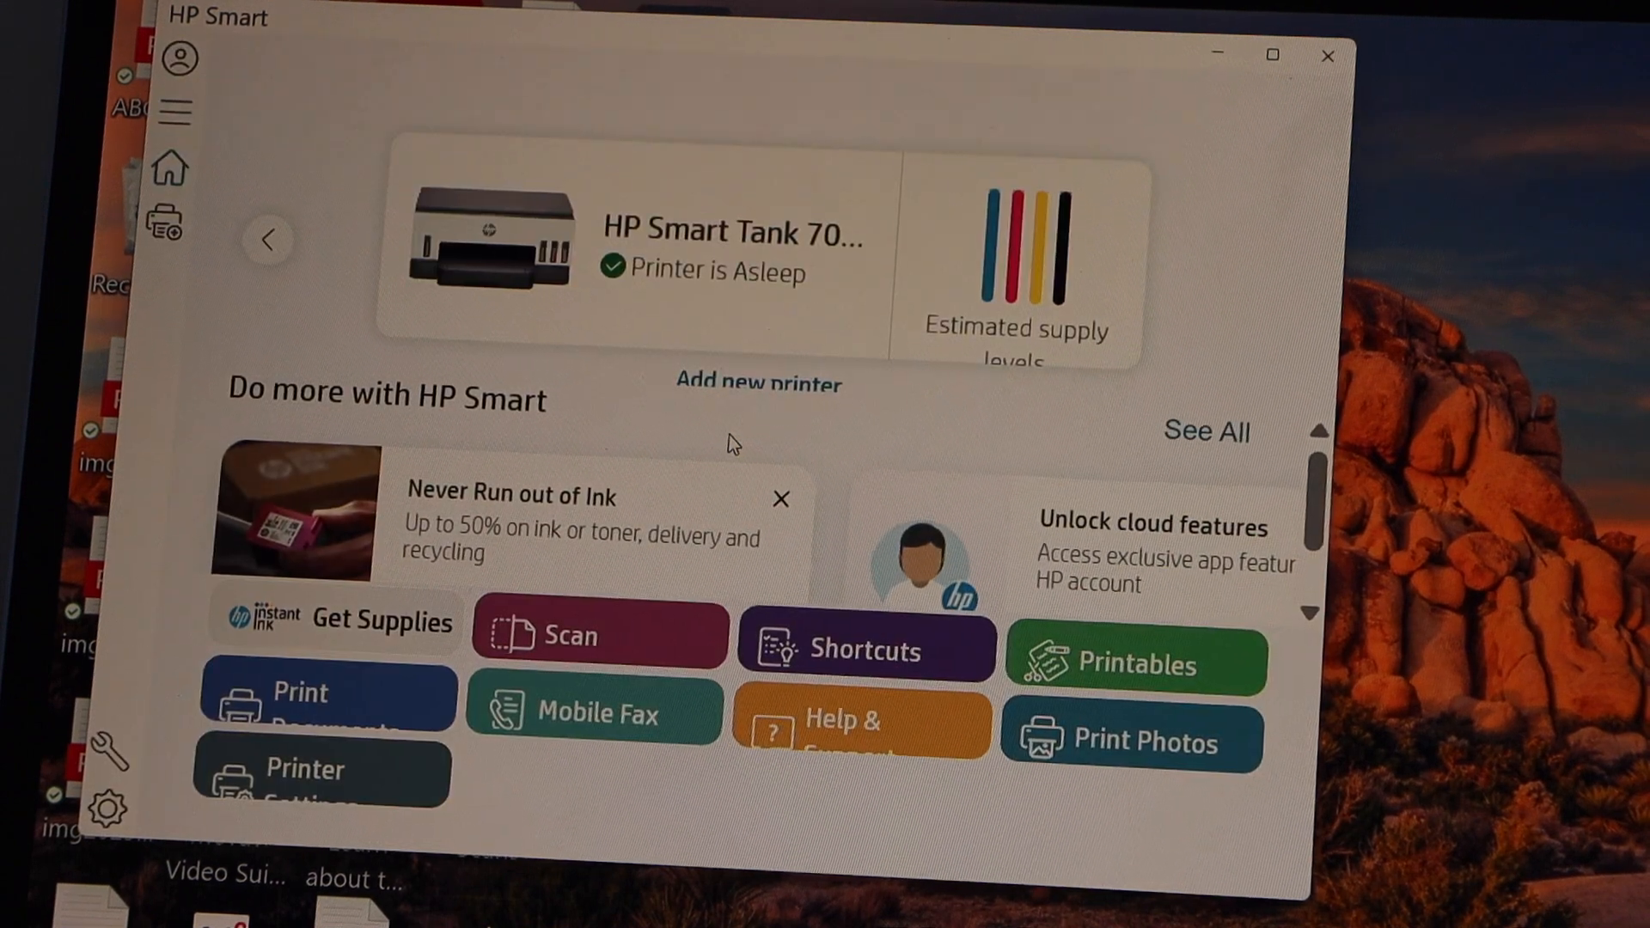
left_click(268, 241)
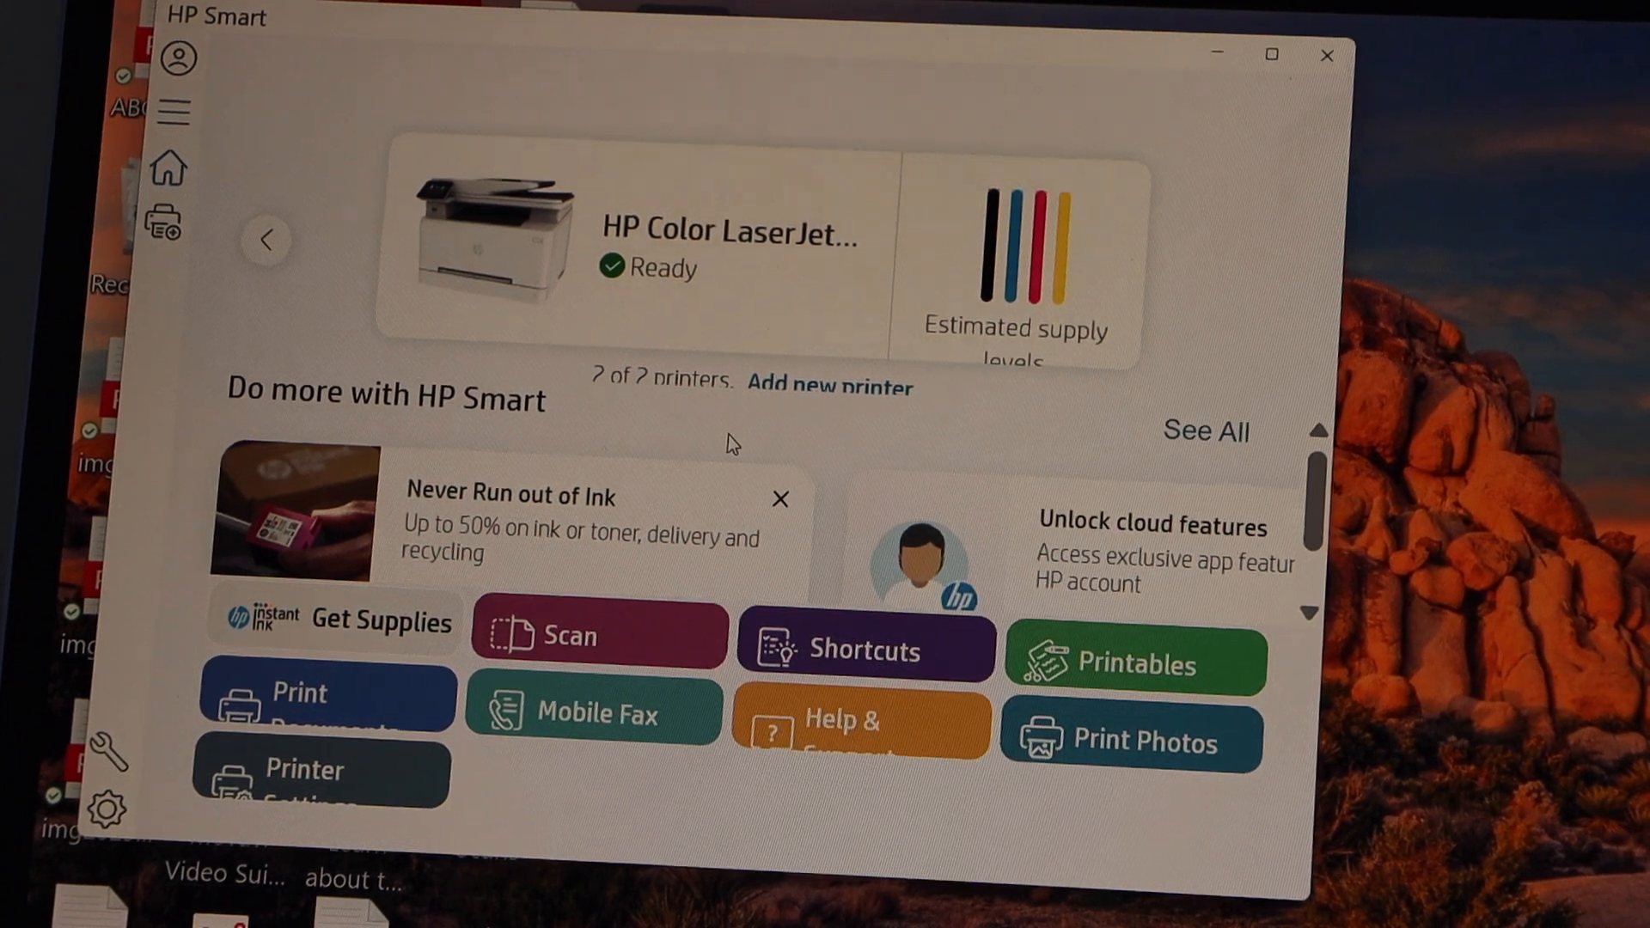
mouse_move(415, 705)
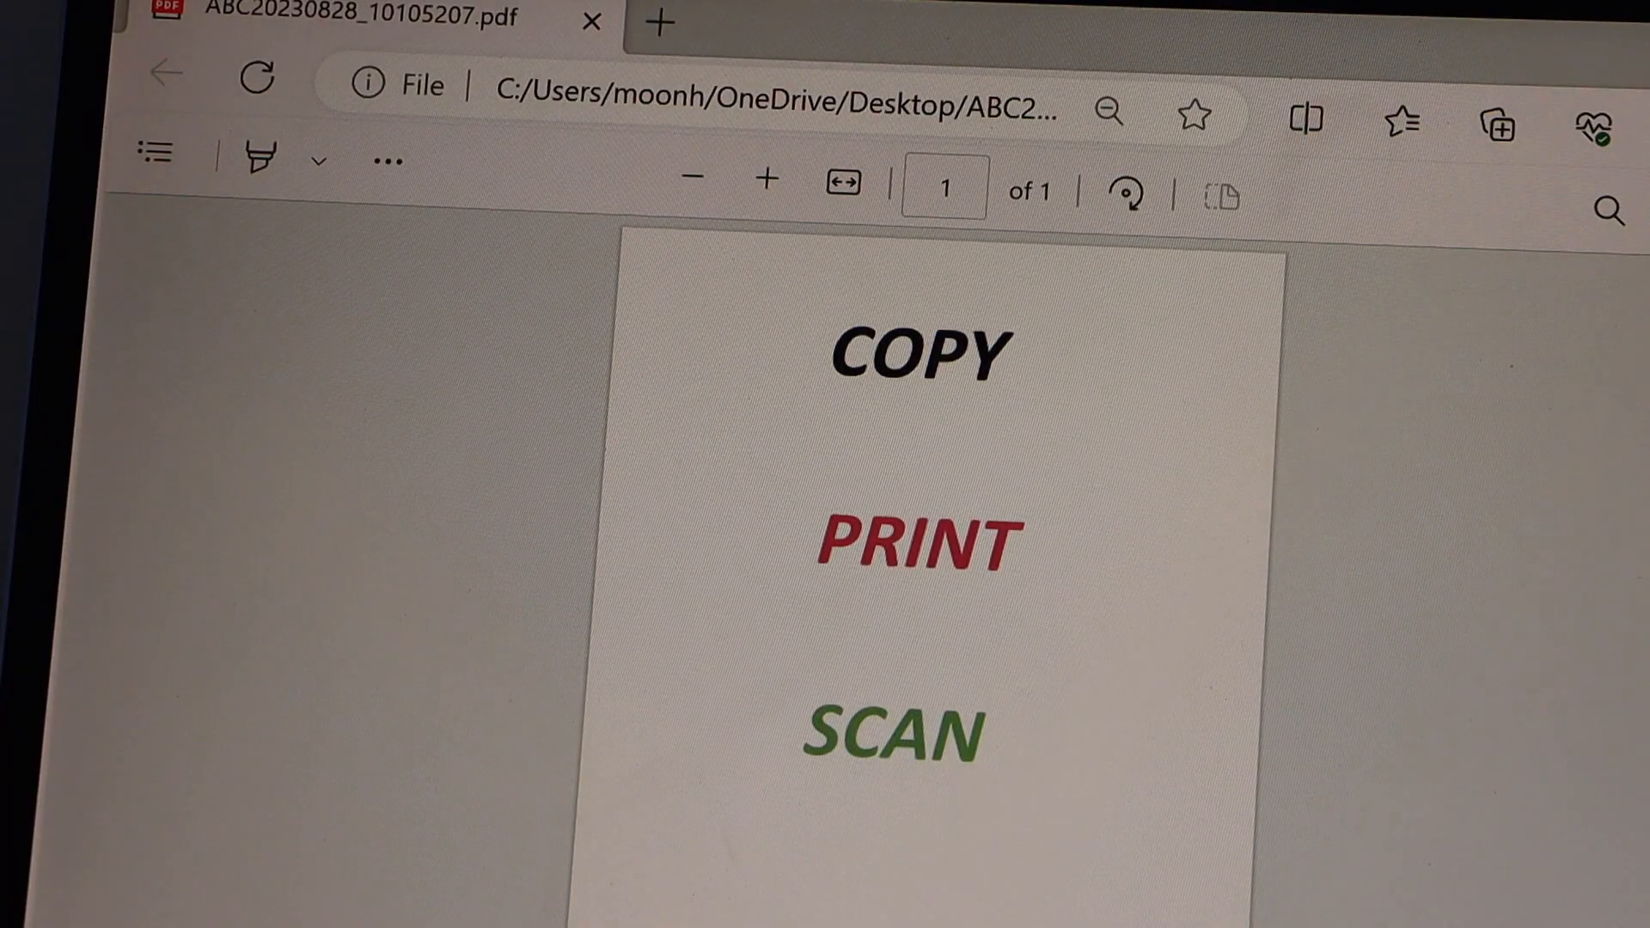
Start printing the open PDF from the viewer's more-options menu
left_click(385, 156)
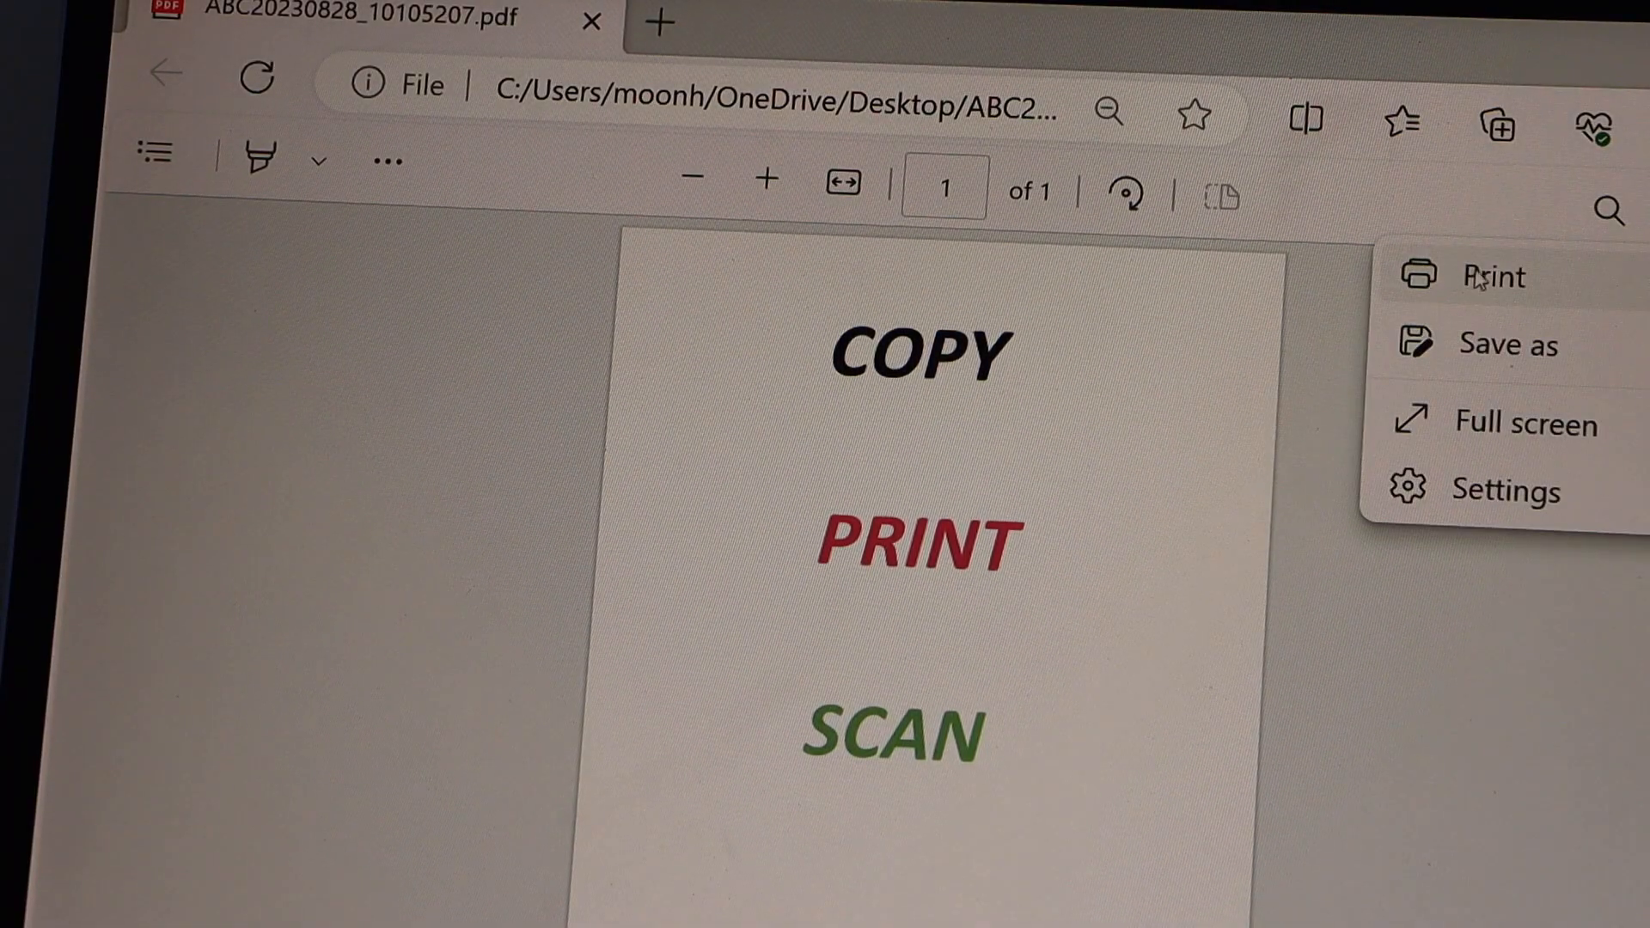
left_click(1493, 277)
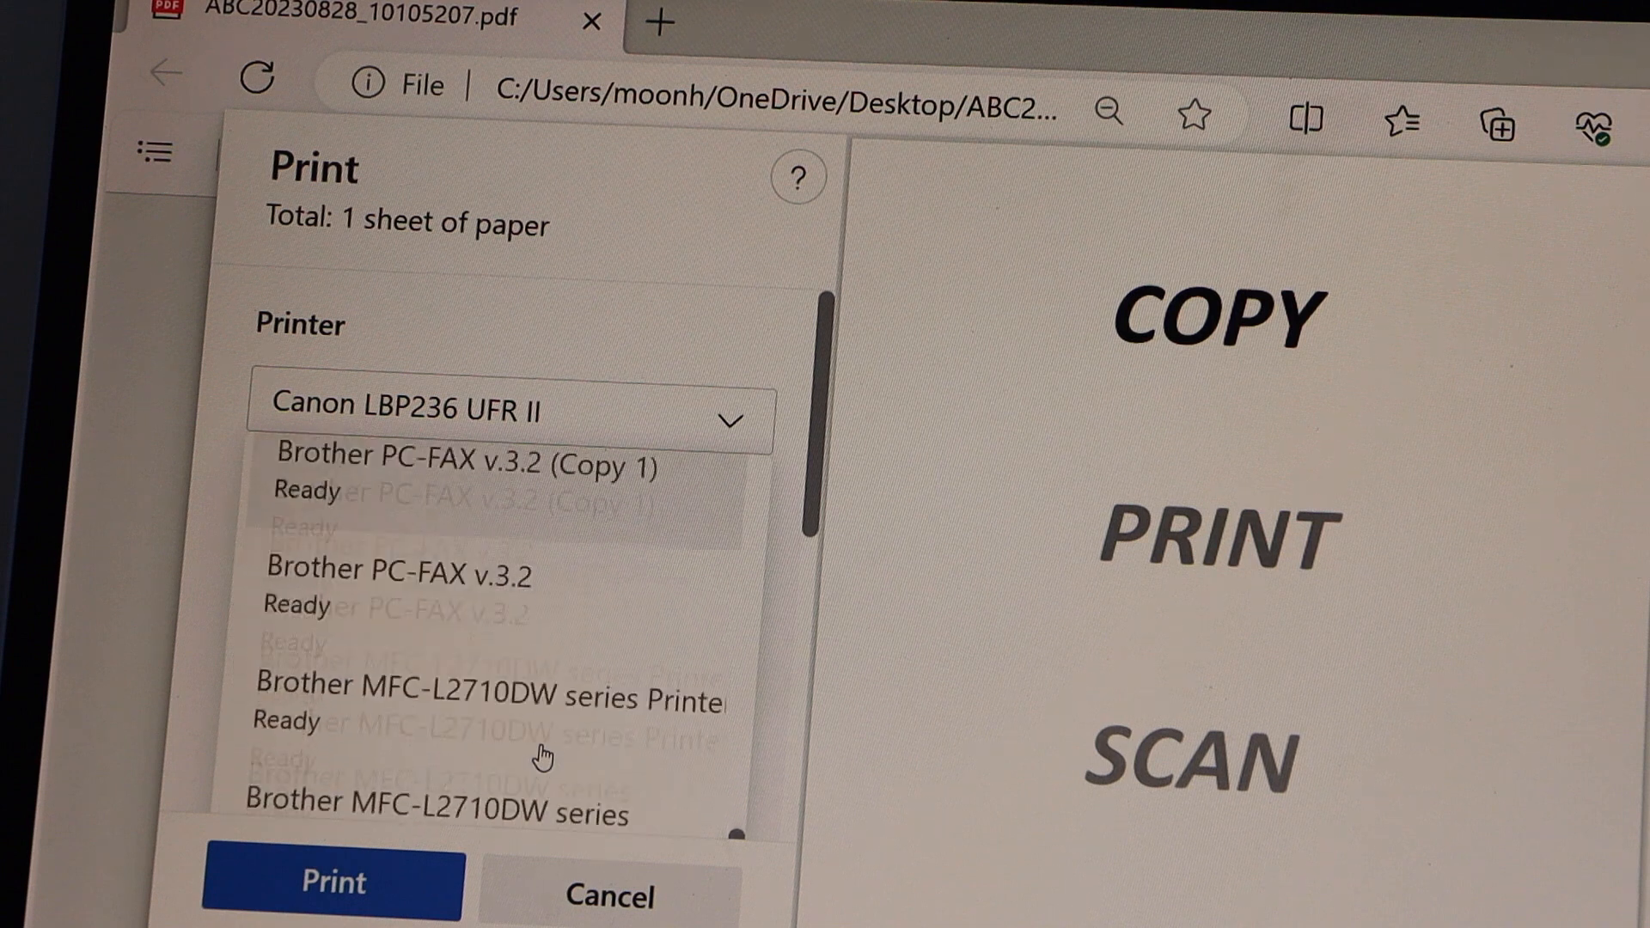
Set the print job's color mode to Color, keeping Print on both sides
scroll("down", 3)
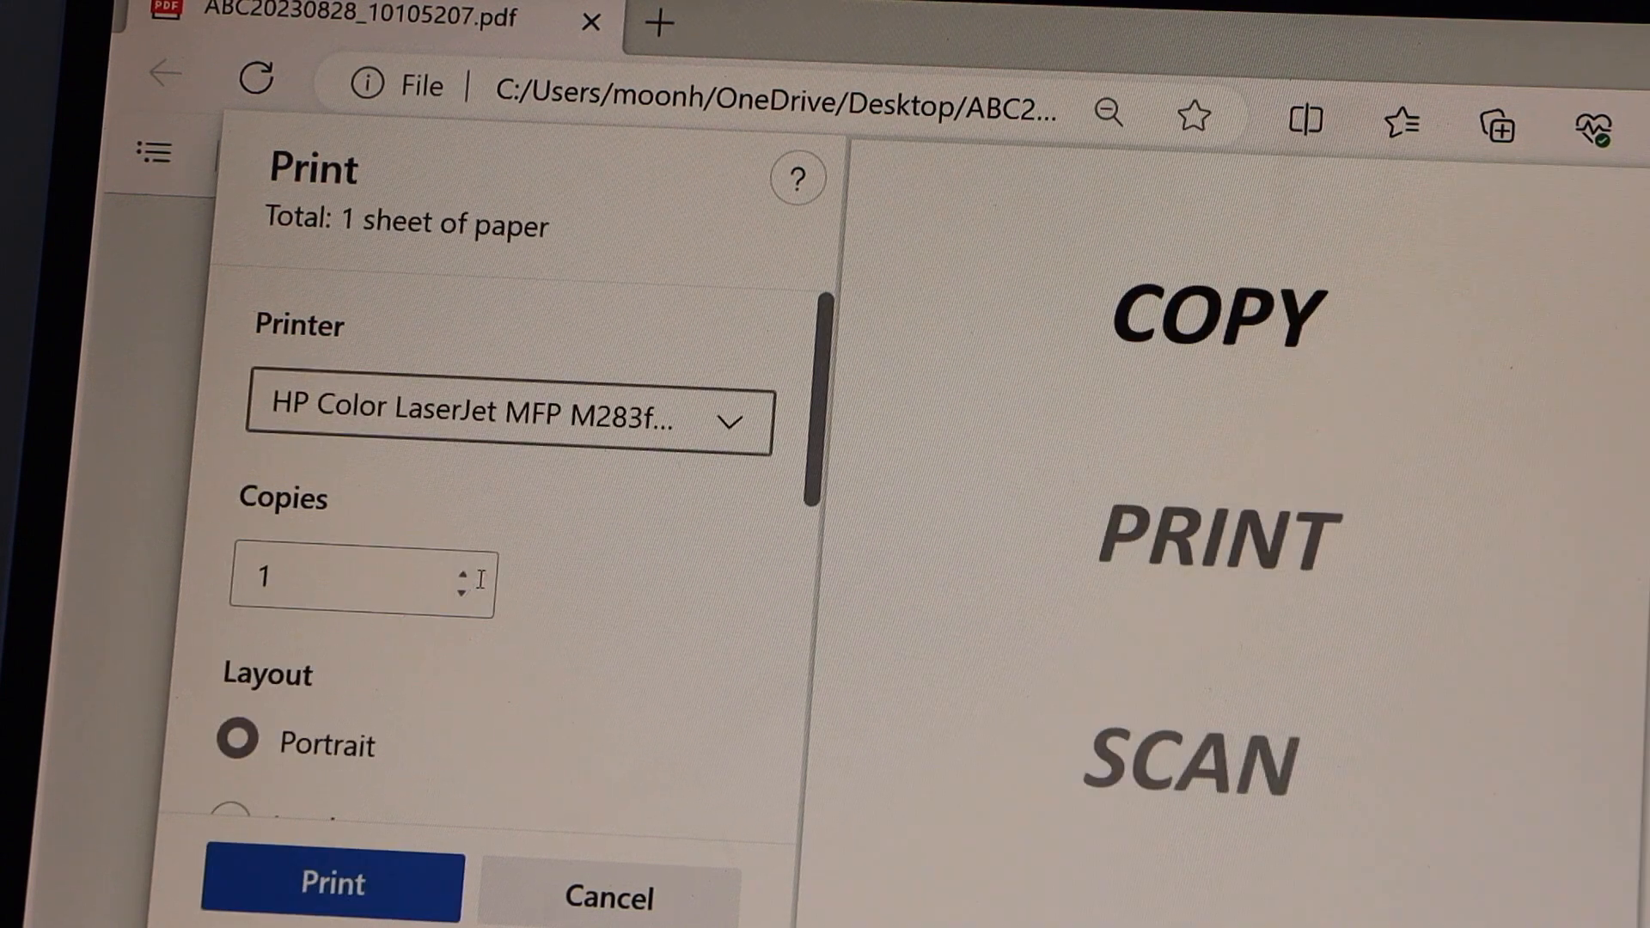
scroll("down", 3)
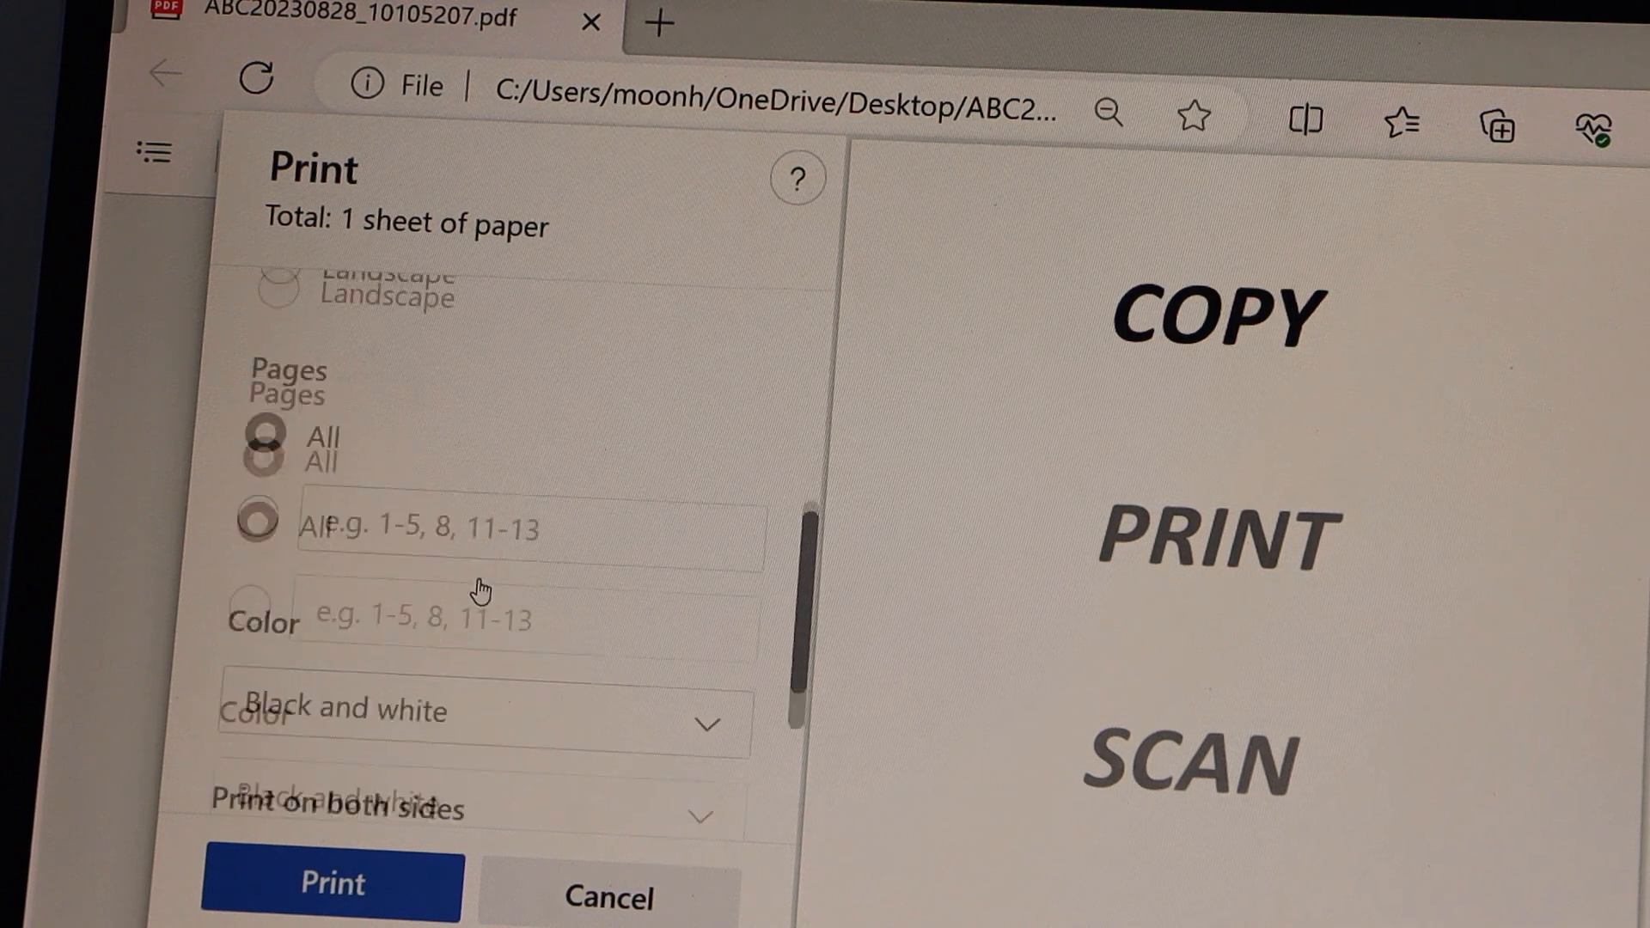
left_click(478, 720)
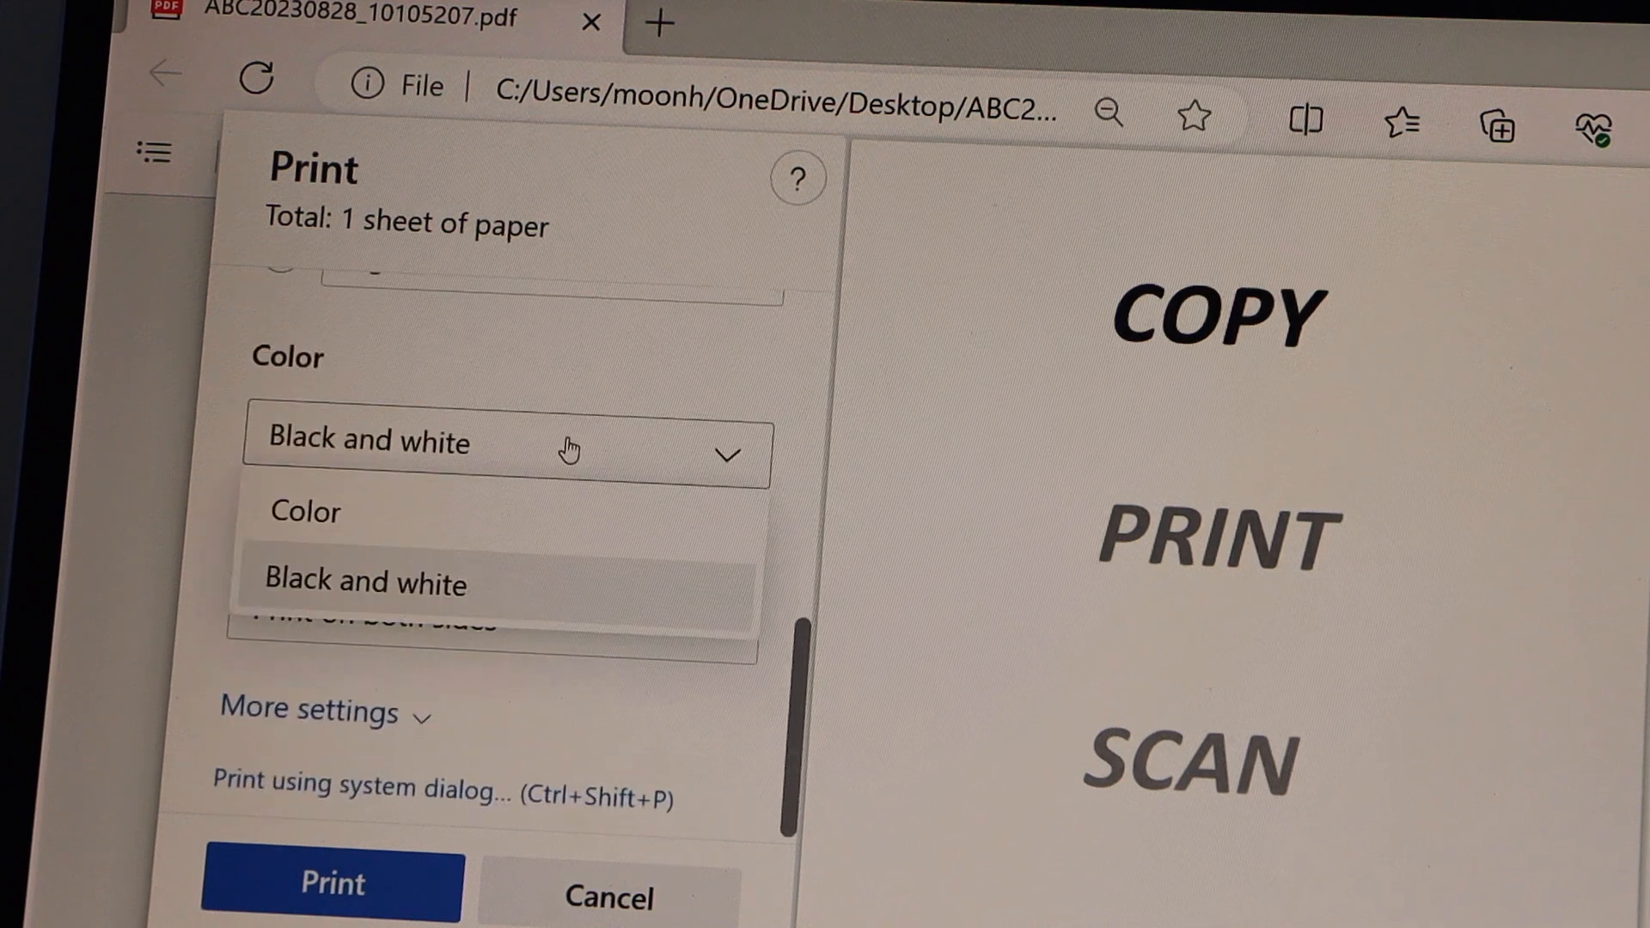
left_click(306, 513)
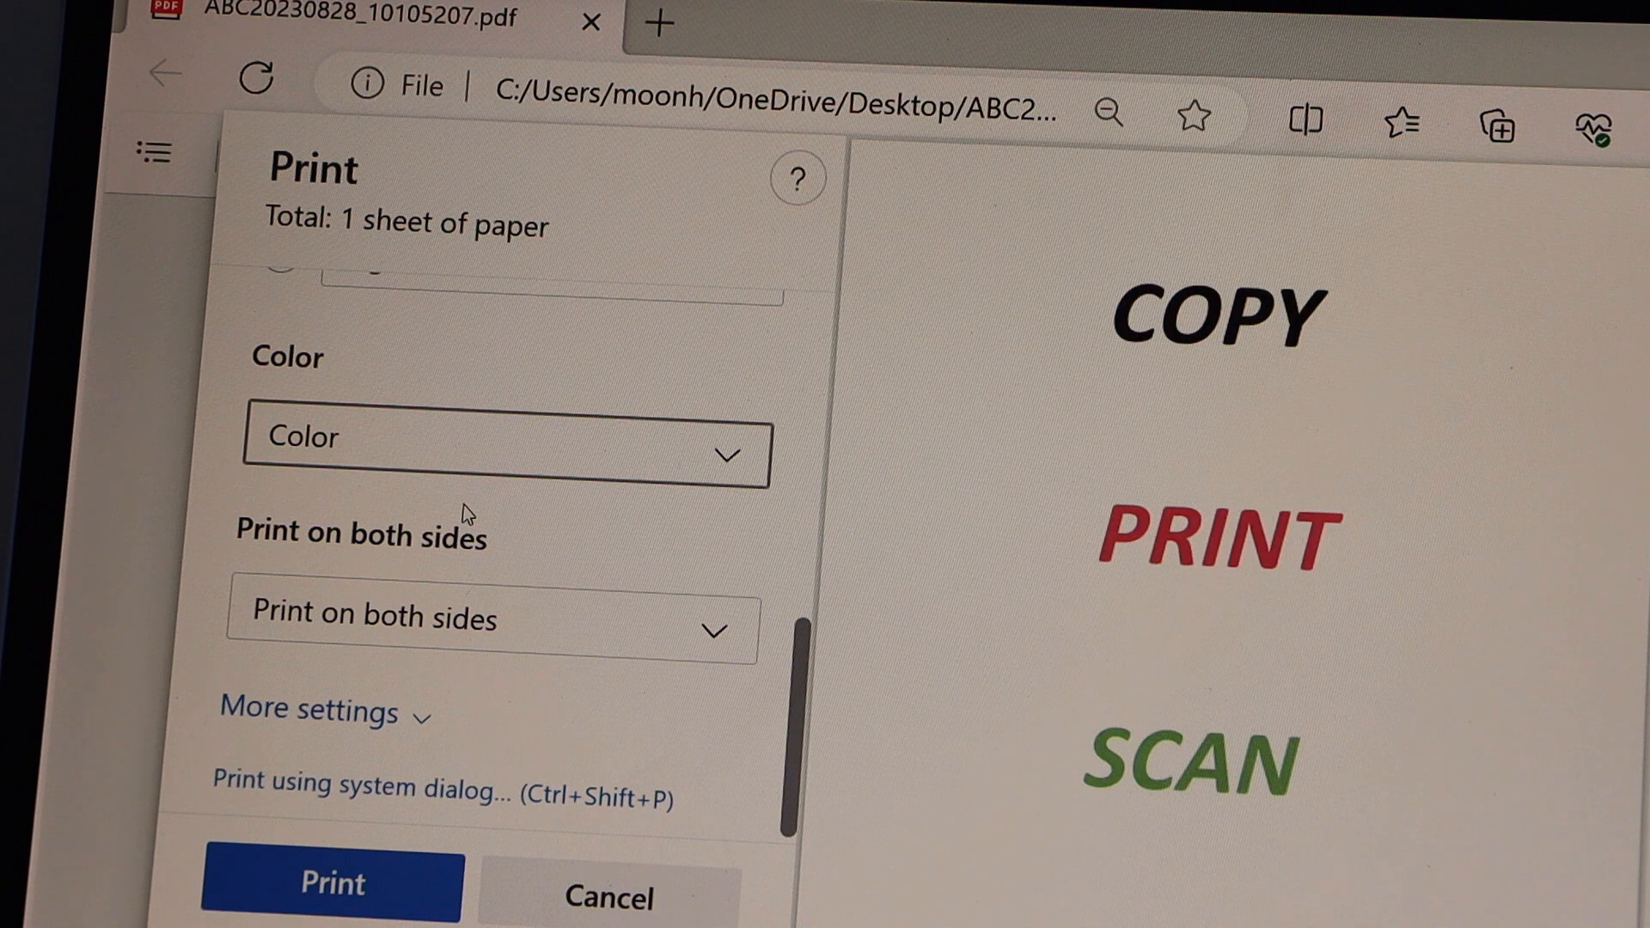